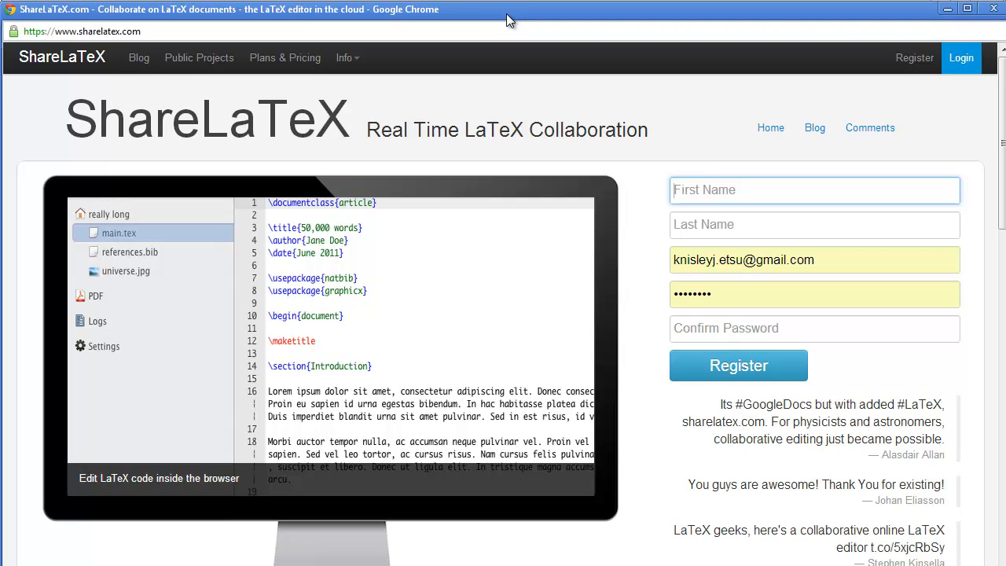
Step: Log in to the existing ShareLaTeX account with email and password
{"action": "left_click", "coordinate": [960, 57]}
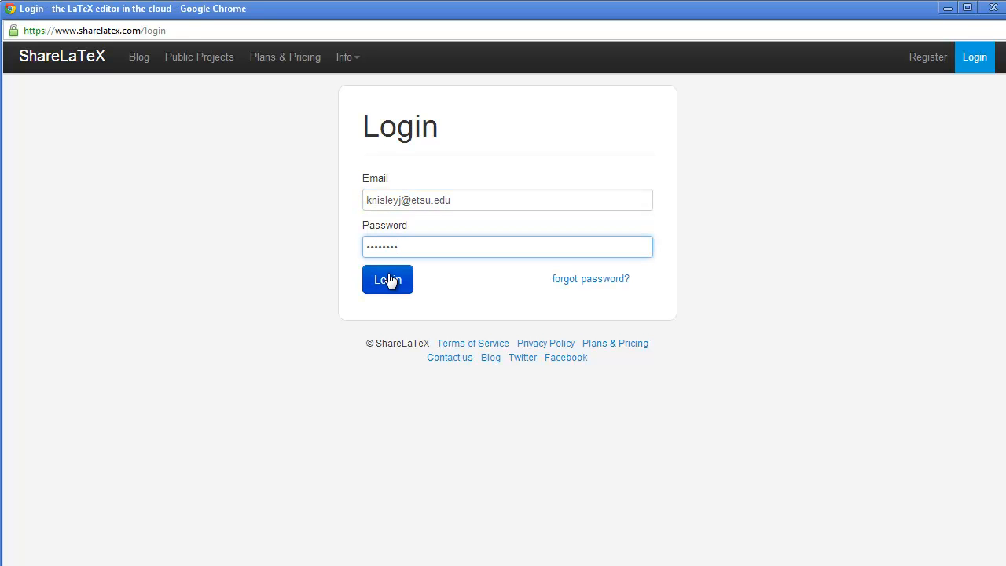
{"action": "left_click", "coordinate": [386, 279]}
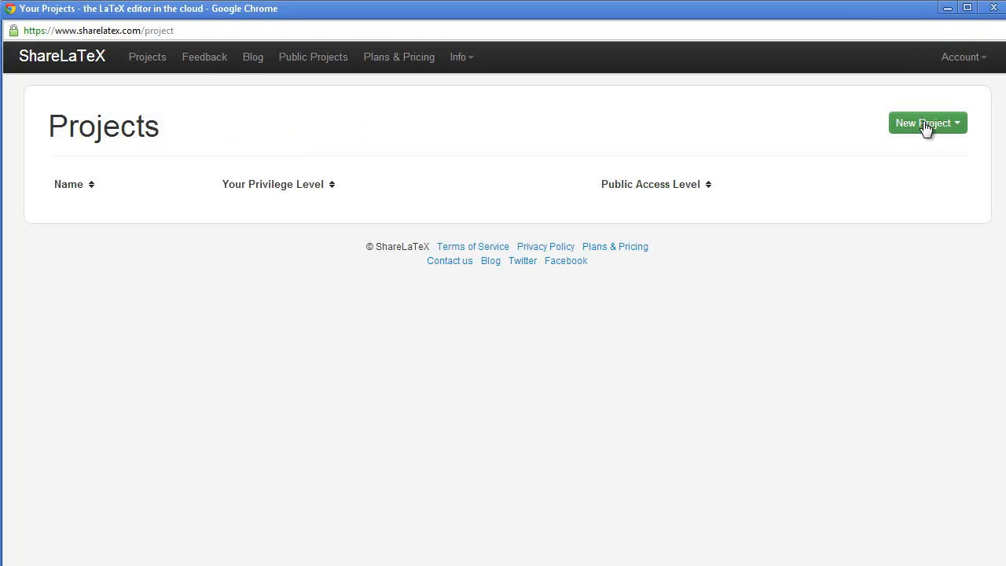
Step: Upload SyllabusFor2090.zip from the MATH2090 folder as a new zipped project
{"action": "left_click", "coordinate": [927, 123]}
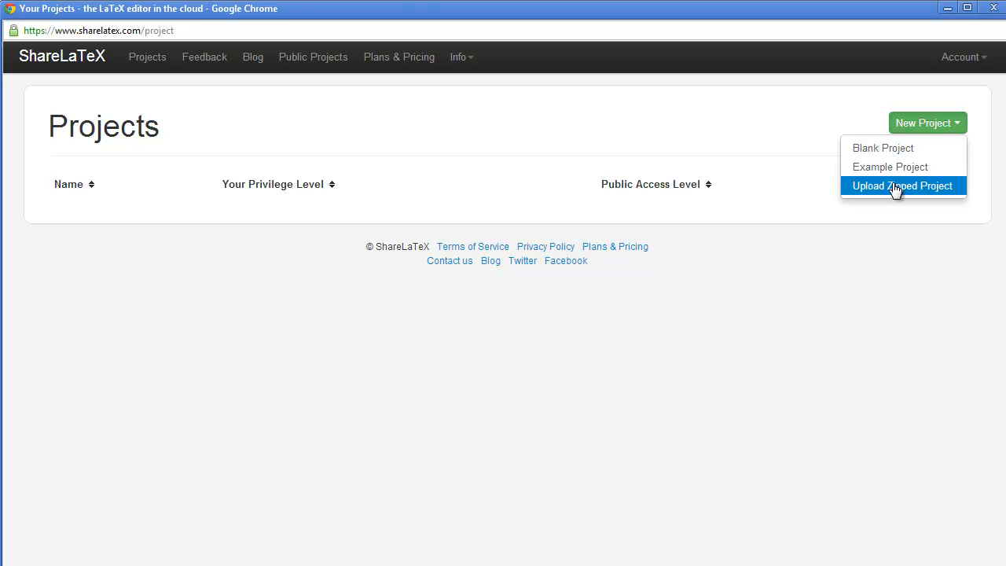
{"action": "left_click", "coordinate": [901, 185]}
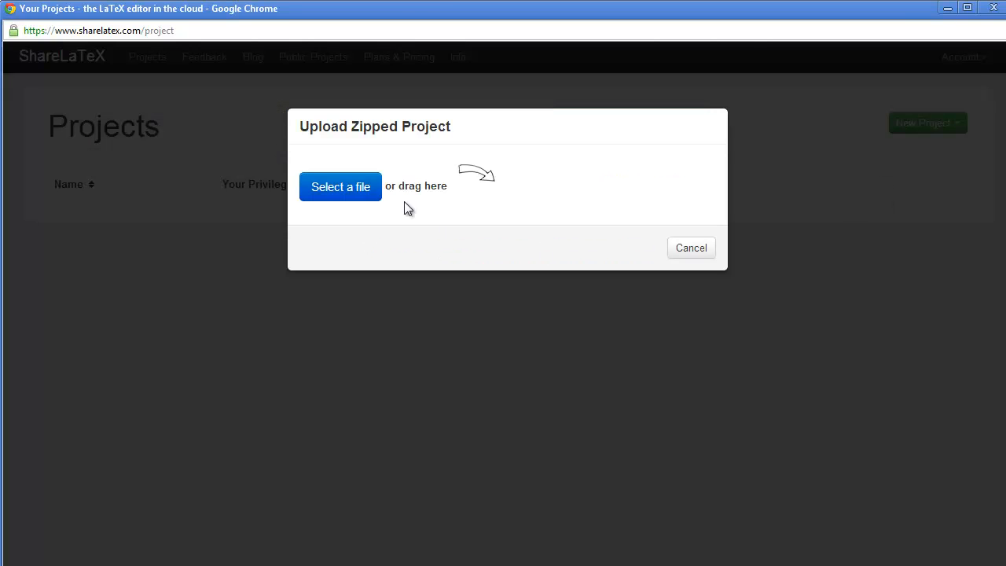
{"action": "left_click", "coordinate": [340, 186]}
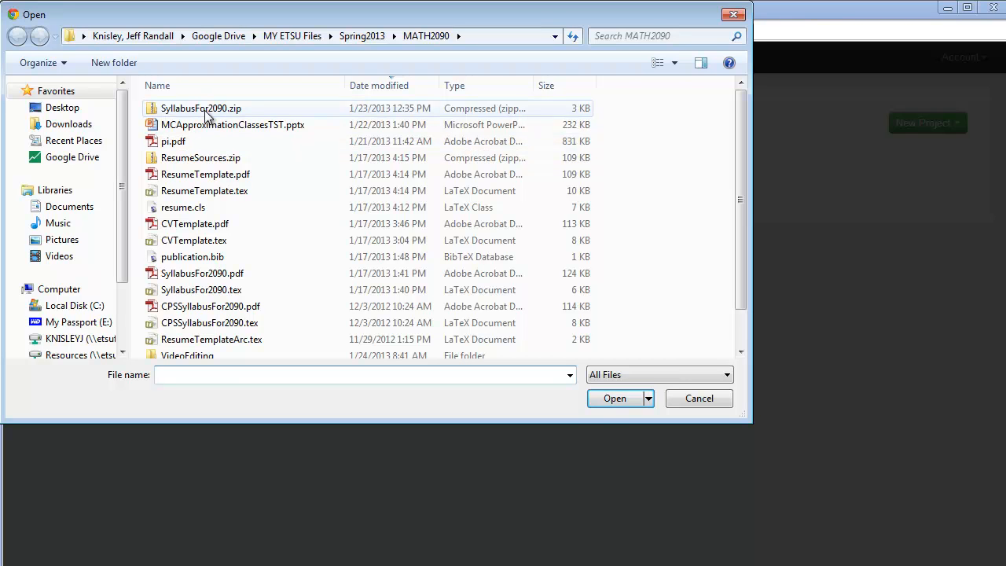
{"action": "left_click", "coordinate": [201, 107]}
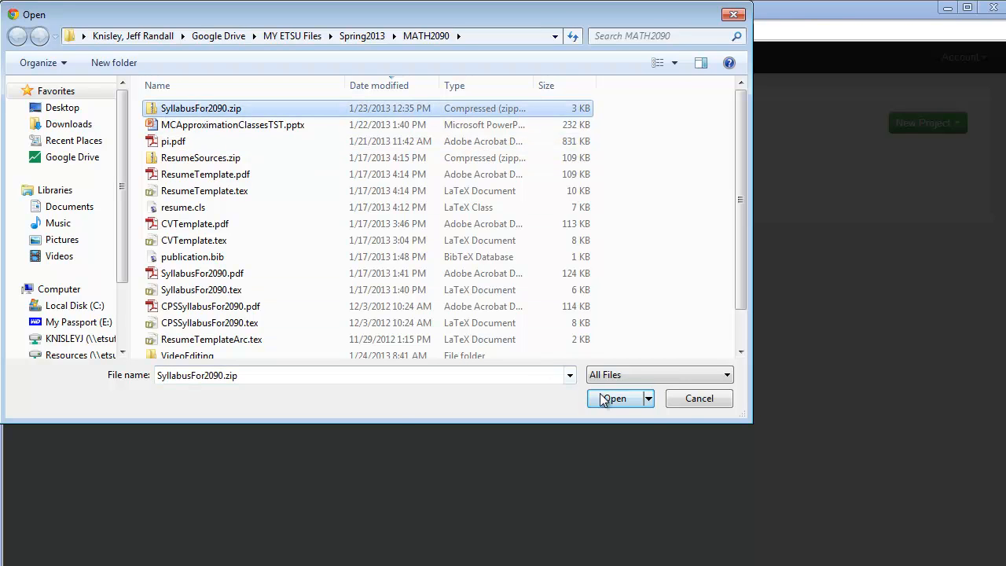
{"action": "left_click", "coordinate": [614, 399]}
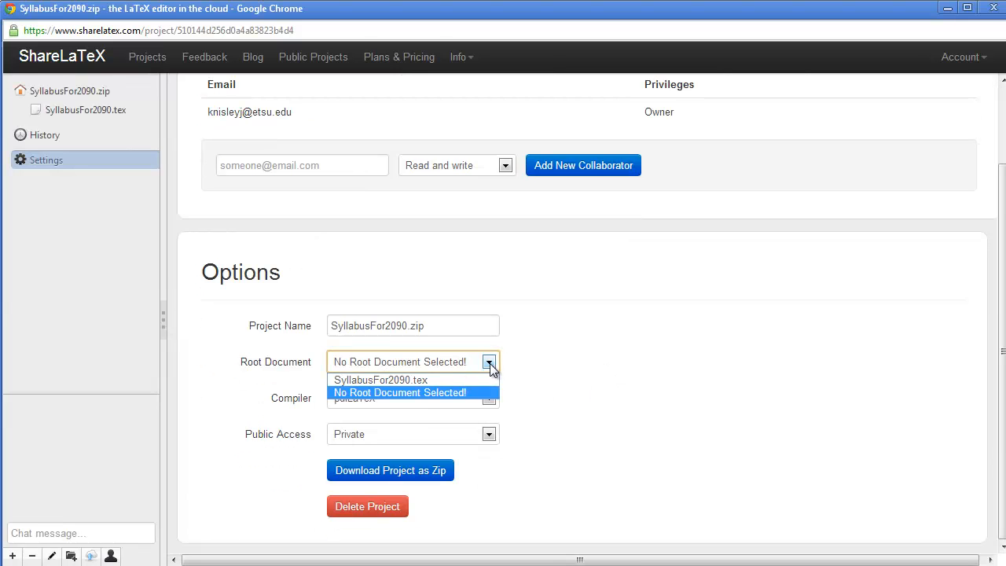
Step: Set SyllabusFor2090.tex as the root document and open it in the editor
{"action": "left_click", "coordinate": [380, 380]}
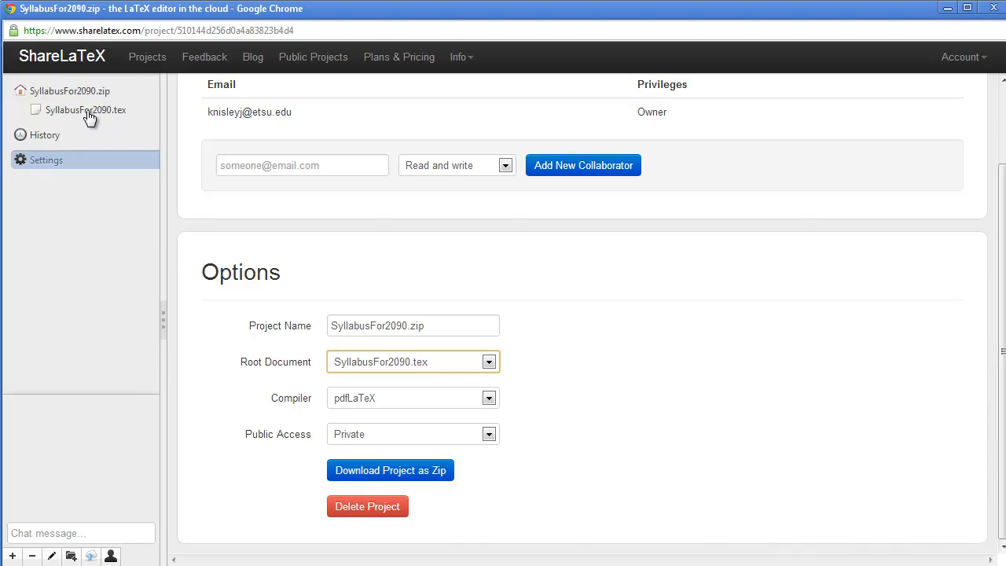
{"action": "left_click", "coordinate": [85, 109]}
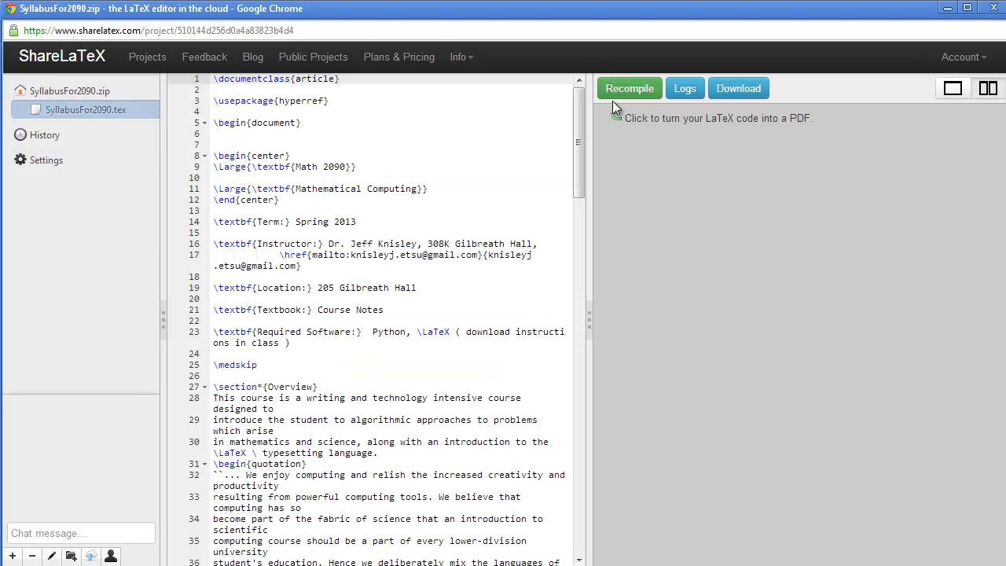
Step: Compile the syllabus PDF and change line 14's \textbf{Term:} to \textf{Term:}
{"action": "left_click", "coordinate": [629, 88]}
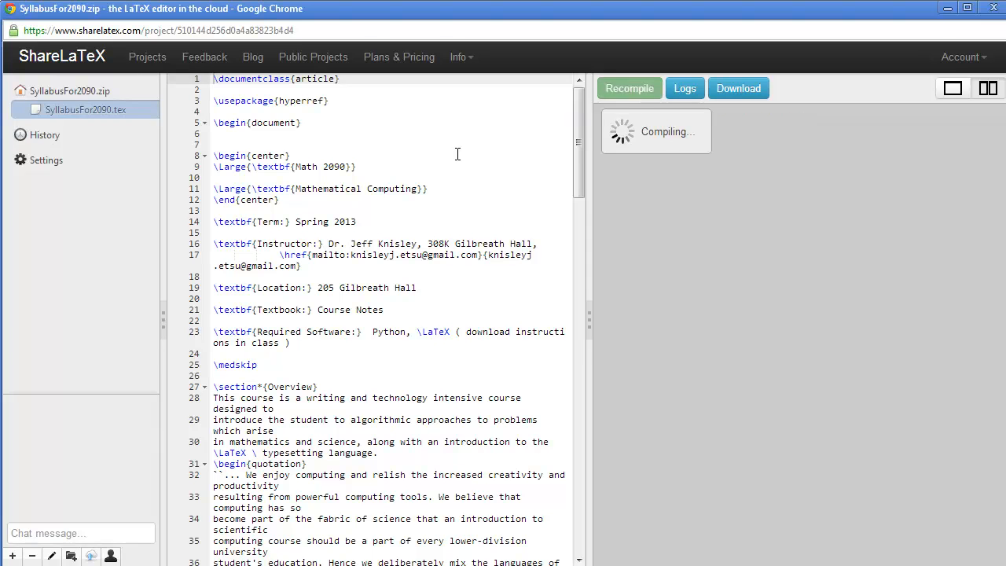
{"action": "left_click", "coordinate": [629, 88]}
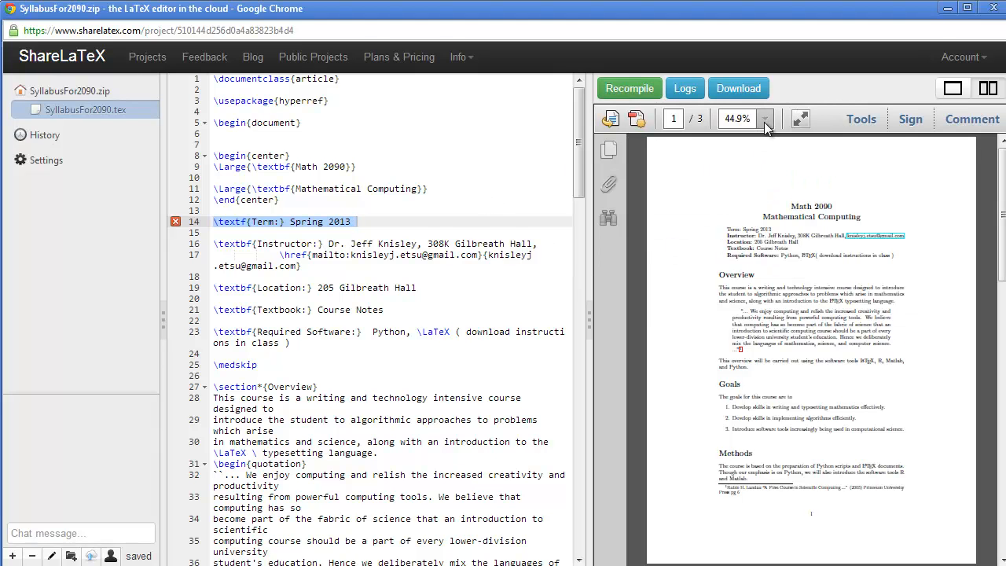
Step: Zoom the PDF to 100% and recompile to see the undefined \textf error on line 14
{"action": "left_click", "coordinate": [763, 119]}
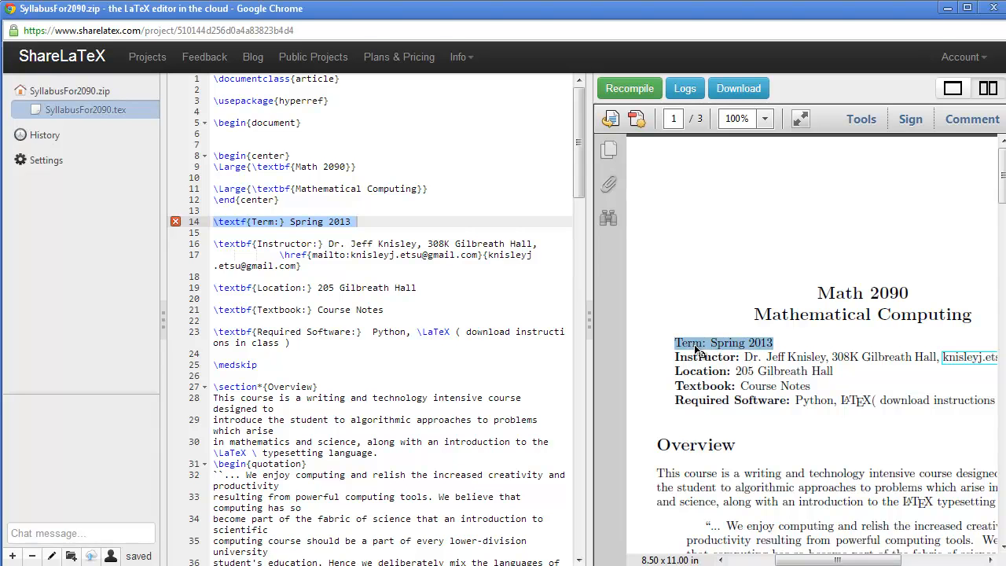
{"action": "mouse_move", "coordinate": [175, 221]}
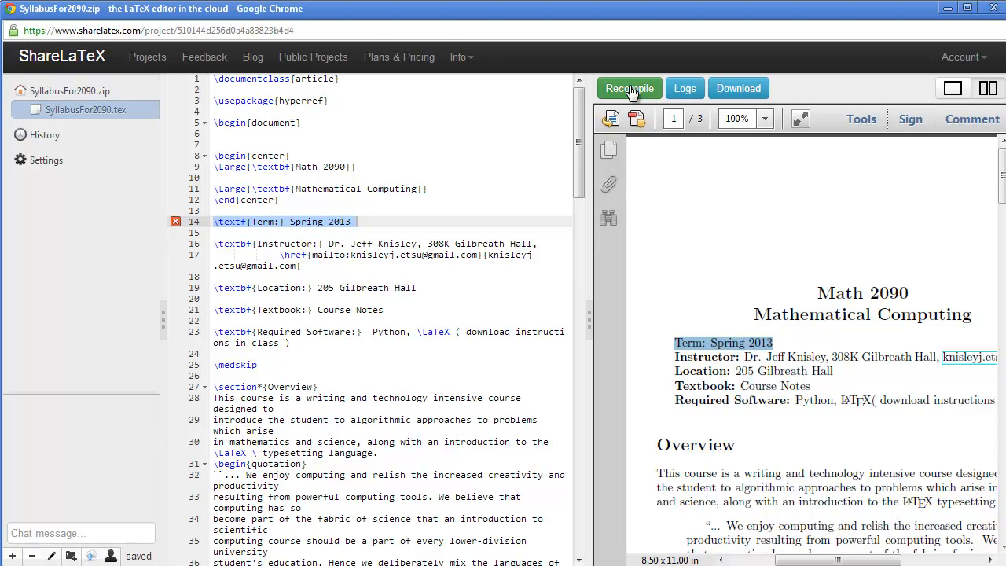
{"action": "left_click", "coordinate": [628, 88]}
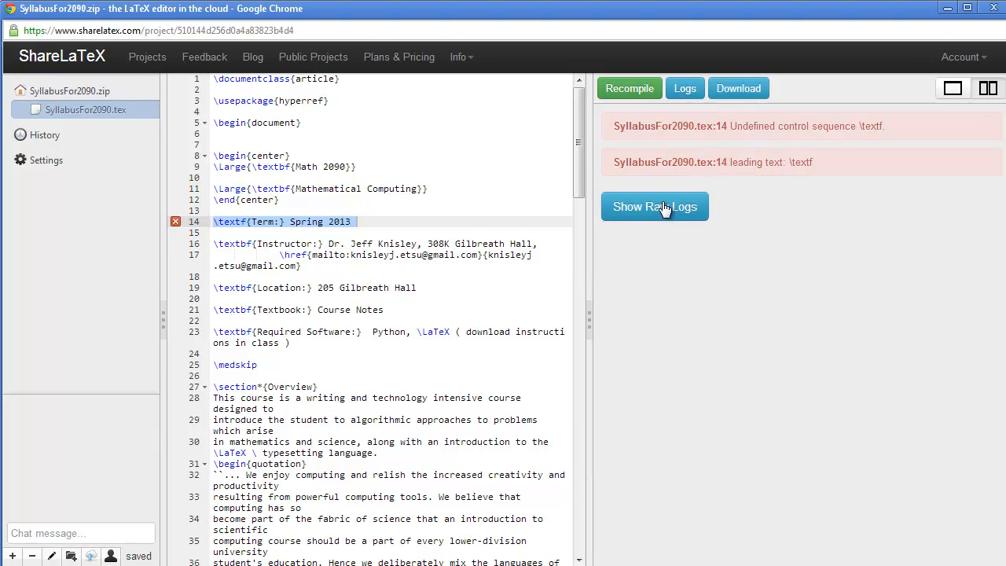
{"action": "left_click", "coordinate": [653, 206]}
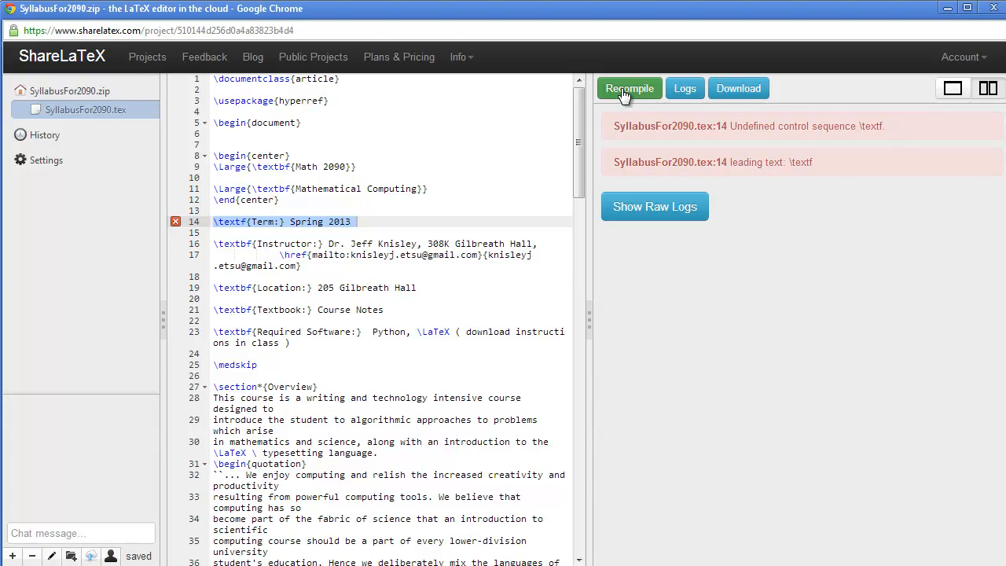
Step: Restore \textbf on line 14, recompile, and check the remaining output.out rerun warning in Logs
{"action": "left_click", "coordinate": [629, 88]}
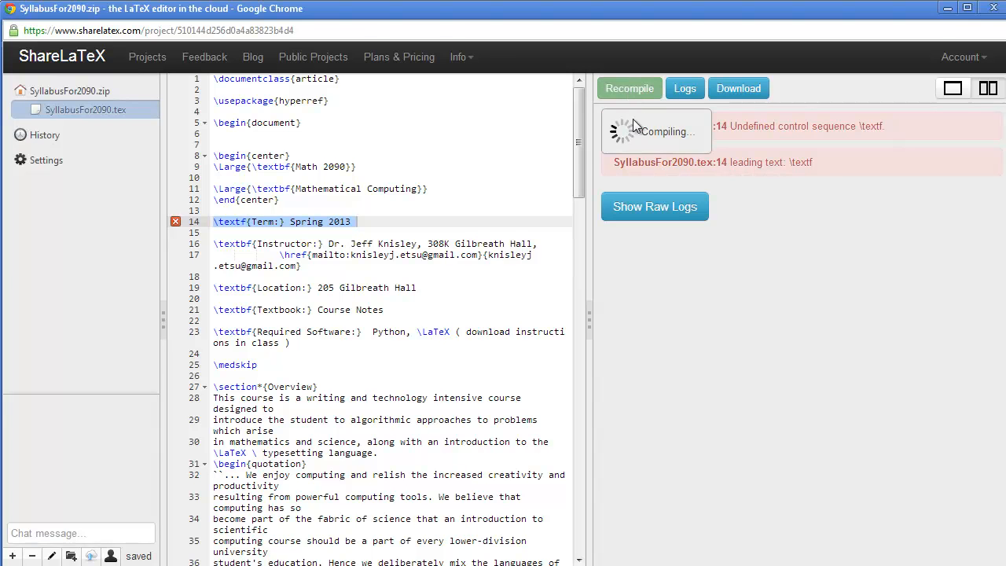
{"action": "left_click", "coordinate": [629, 88]}
{"action": "type", "text": "b"}
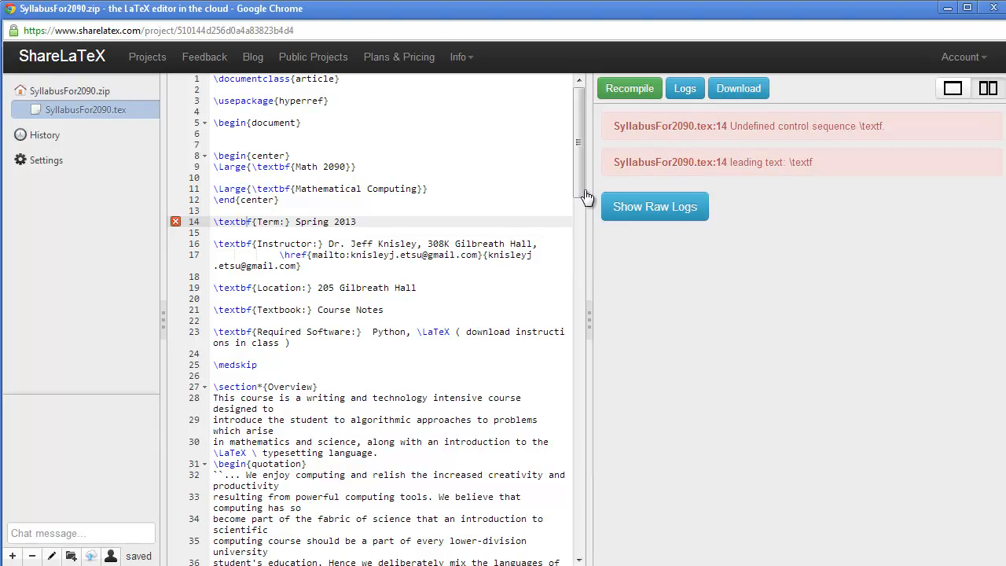
{"action": "left_click", "coordinate": [628, 88]}
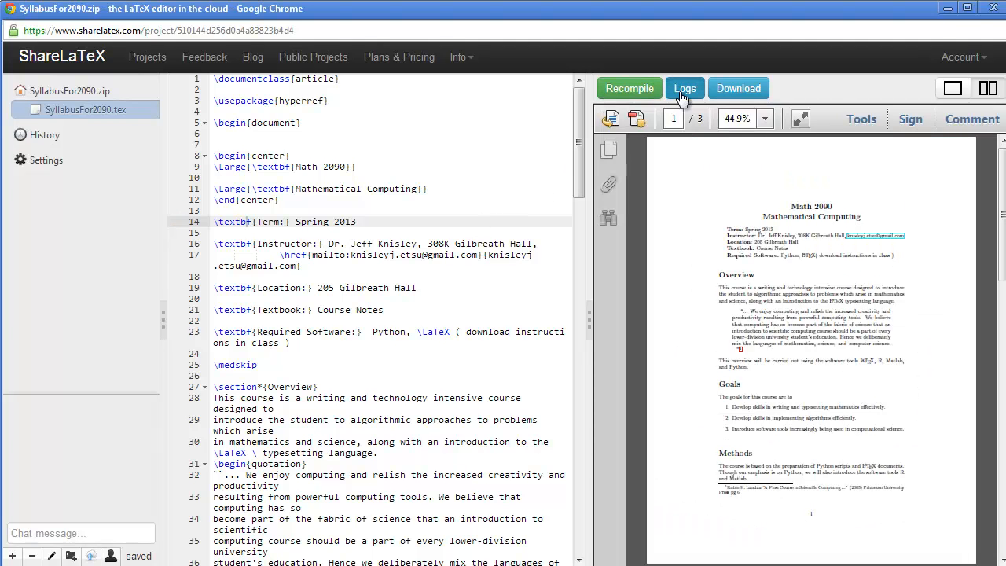
{"action": "left_click", "coordinate": [684, 88]}
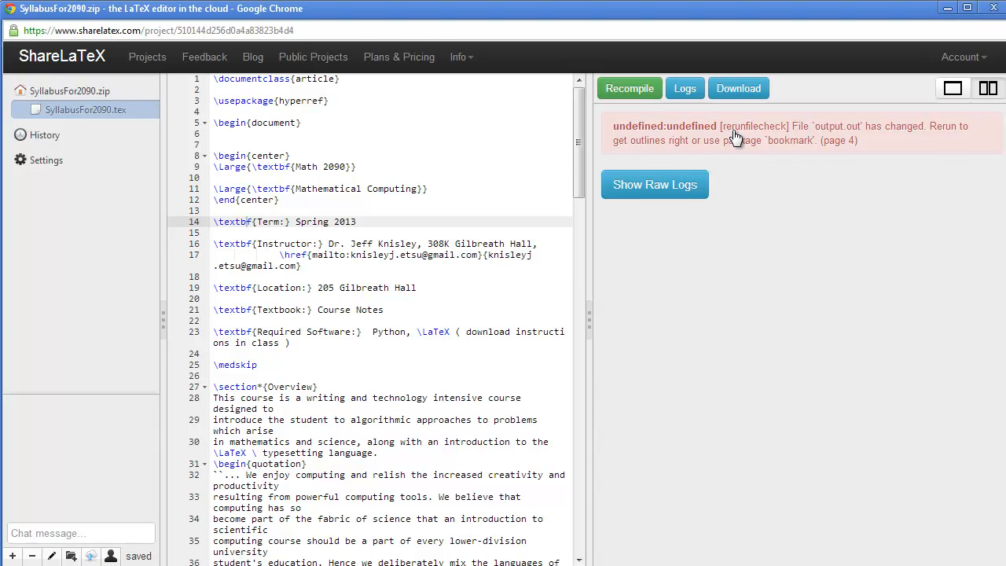
{"action": "mouse_move", "coordinate": [276, 138]}
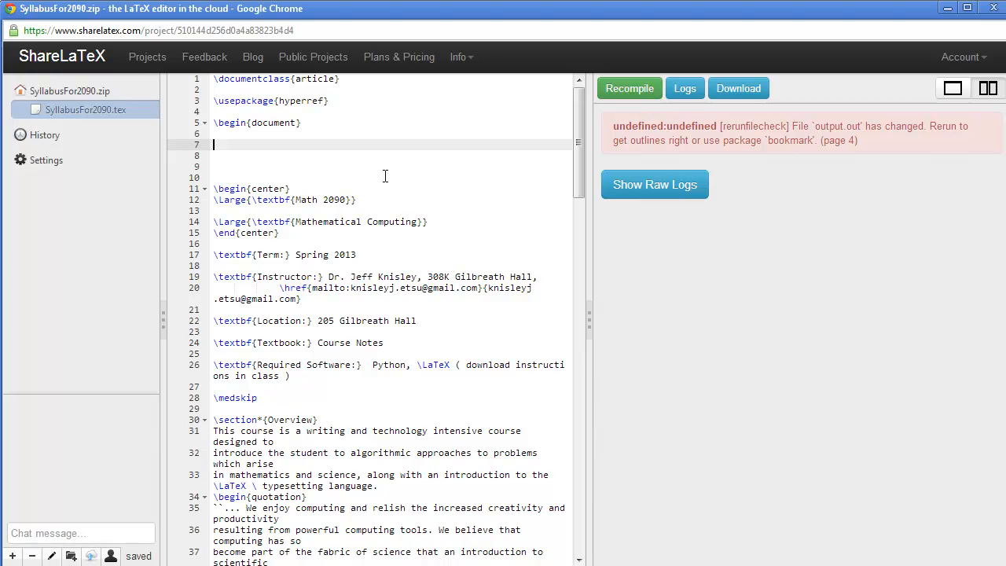
Step: Type the uppercase note 'THERE MAY BE SMALL ERRORS…', stressing what matters about the document
{"action": "type", "text": "THERE"}
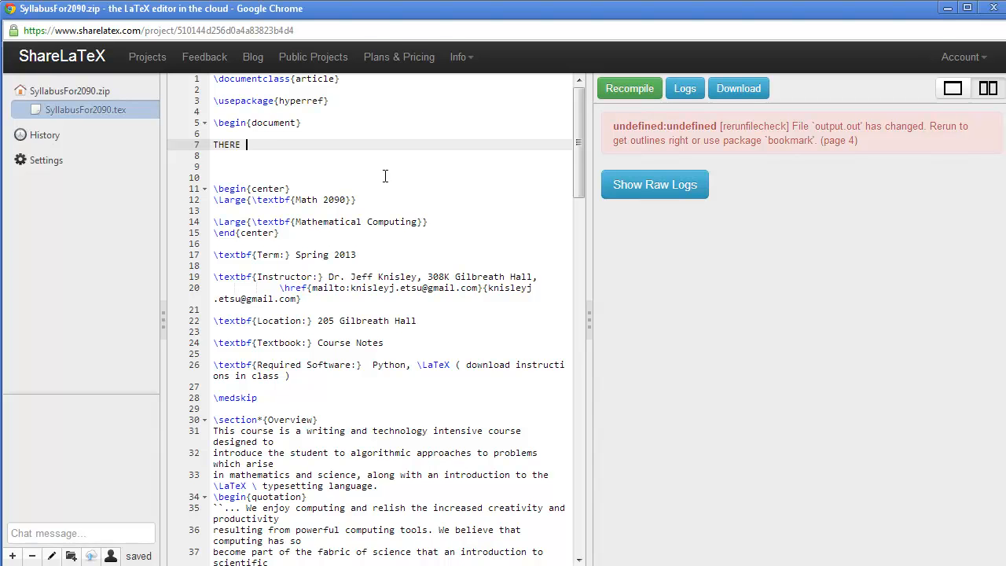
{"action": "type", "text": "MAY BE SMALL"}
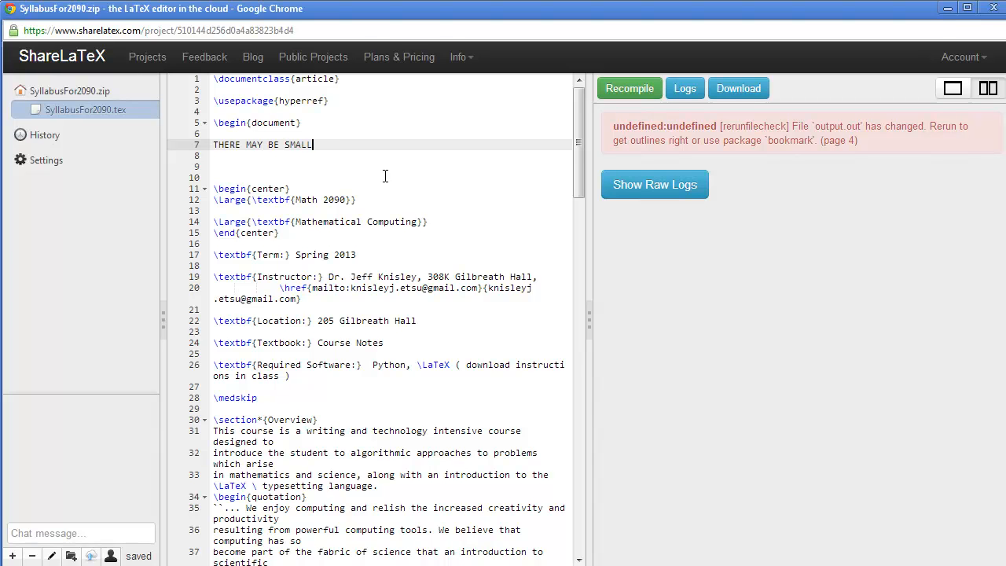
{"action": "type", "text": "ERRORS LIKE T"}
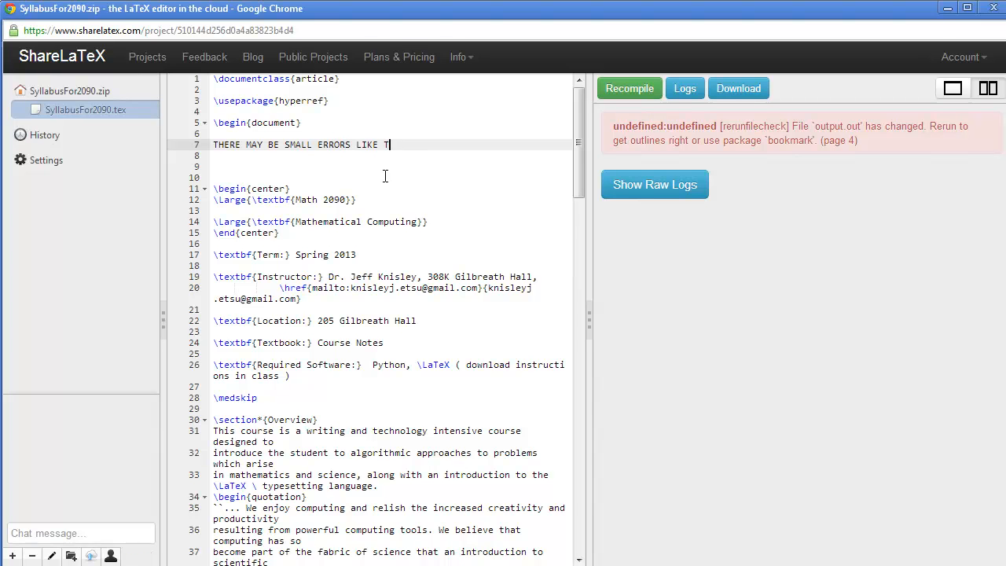
{"action": "type", "text": "HIS ONE."}
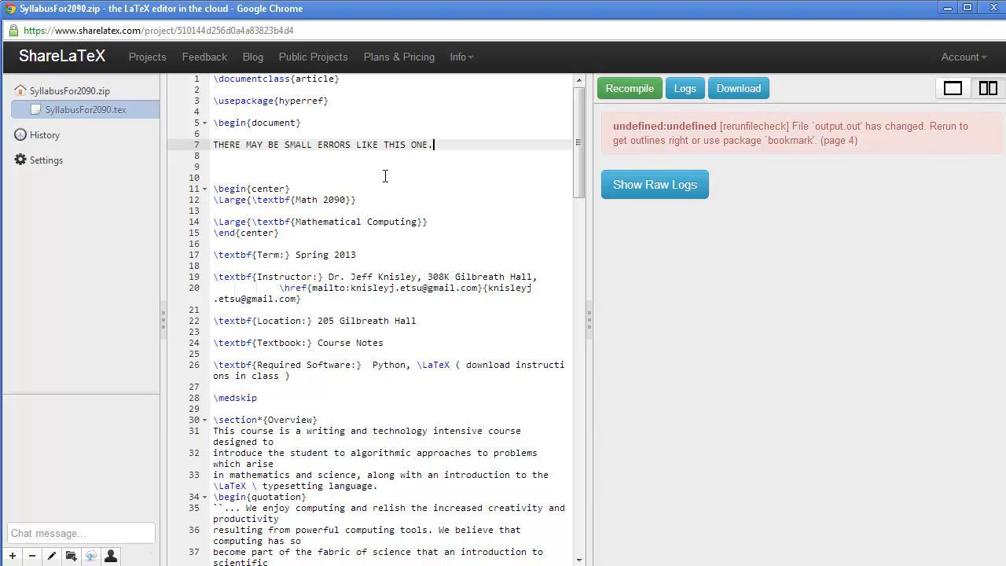
{"action": "type", "text": "THE IM"}
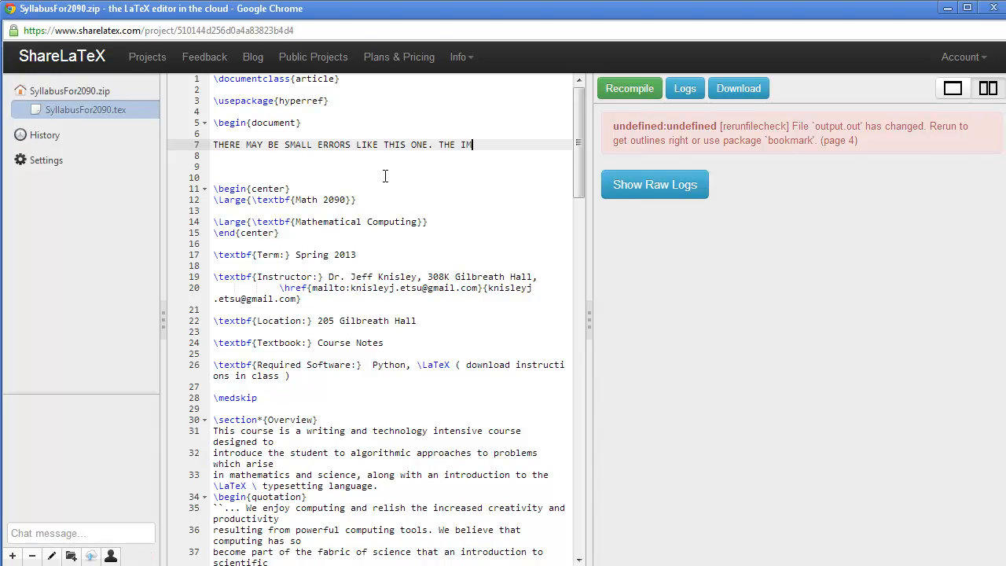
{"action": "type", "text": "PORTANT THING"}
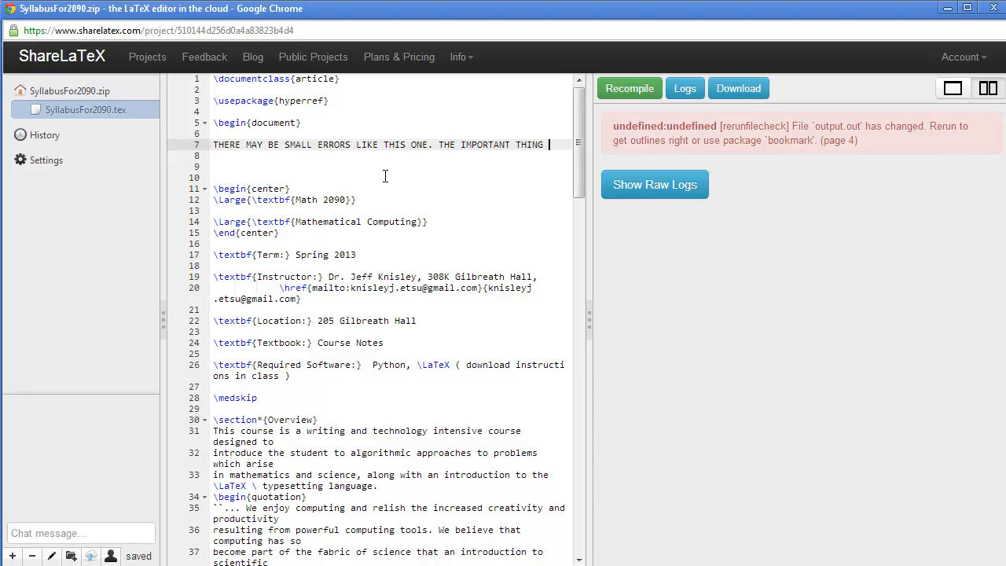
{"action": "type", "text": "IS THAT"}
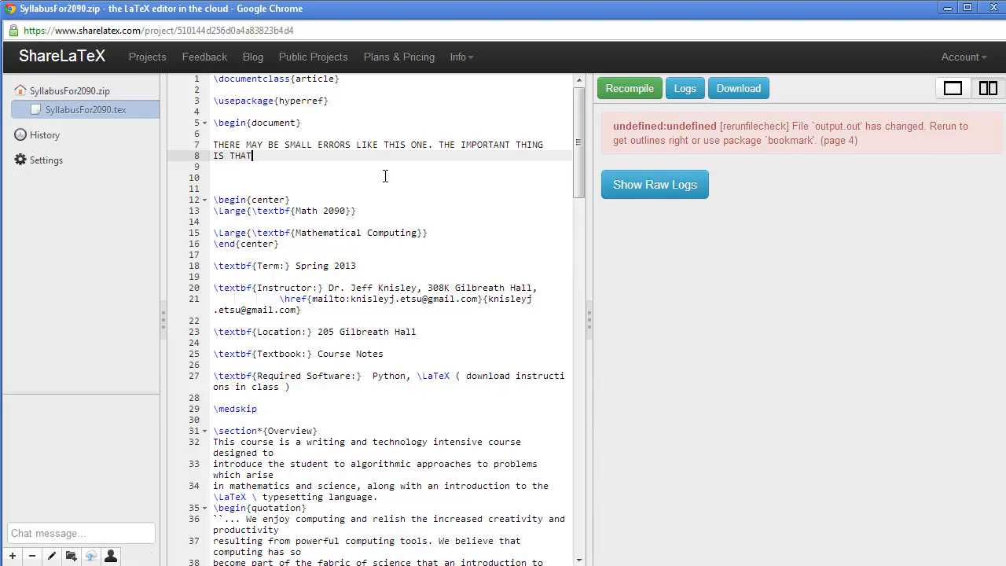
{"action": "type", "text": "THE DOCUMENT BE CORRECT."}
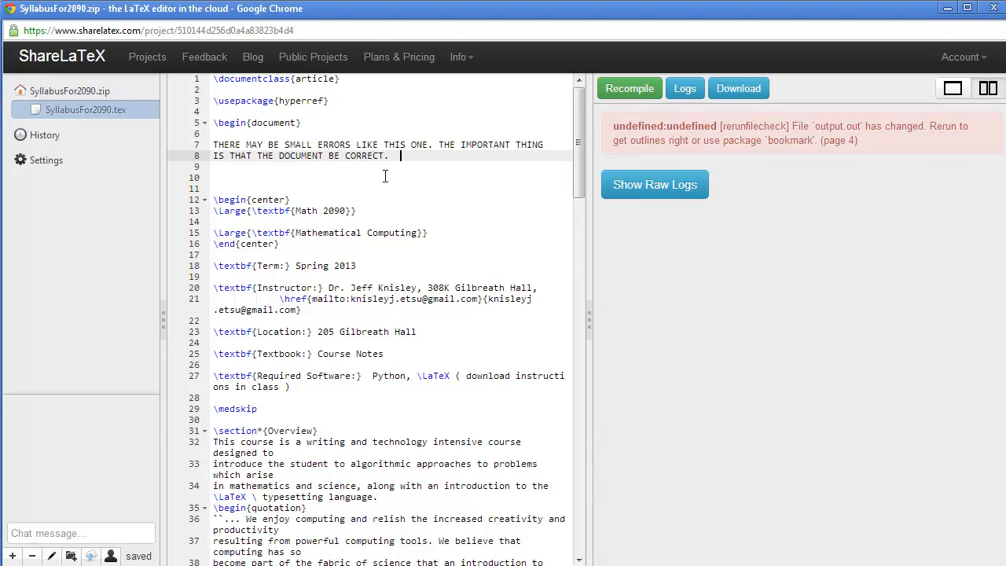
Step: Add the note 'YOU CAN EVEN COMPILE AND GET NO ERRORS AND STILL HAVE AN INCORRECT DOCUMENT.'
{"action": "type", "text": "YOU CAN EVEN COMPILE AND G"}
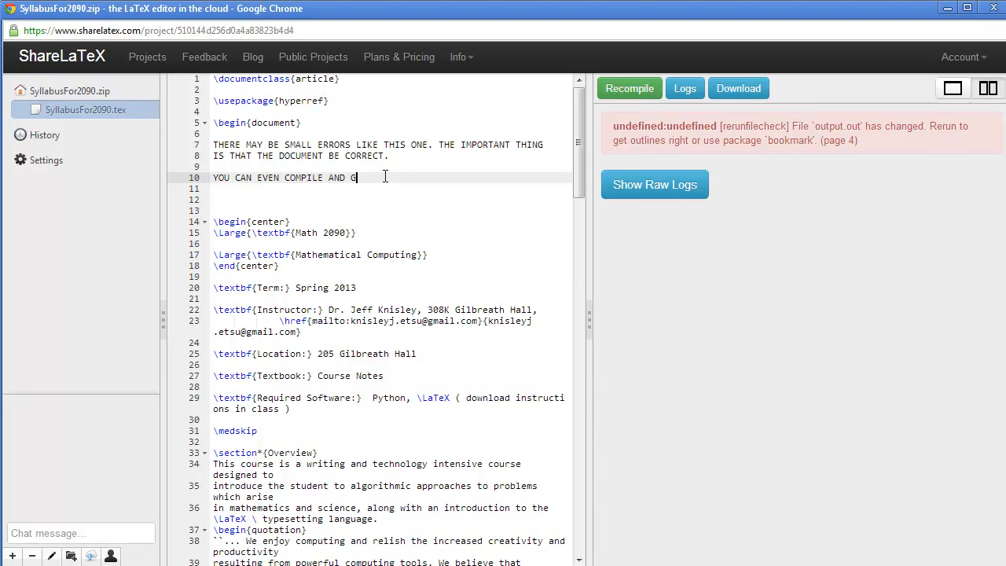
{"action": "type", "text": "ET NO ERRORS AND"}
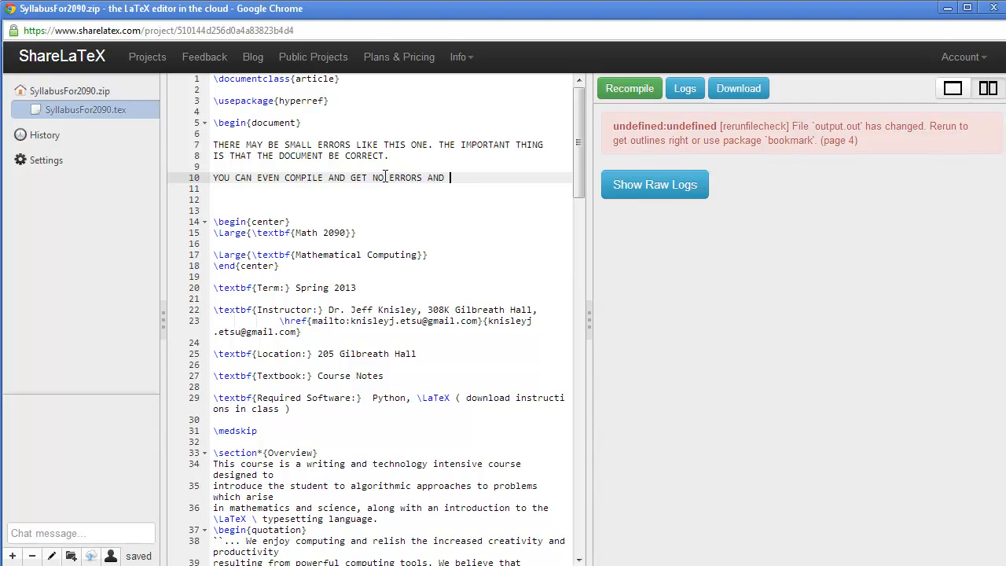
{"action": "type", "text": "STILL HAVE"}
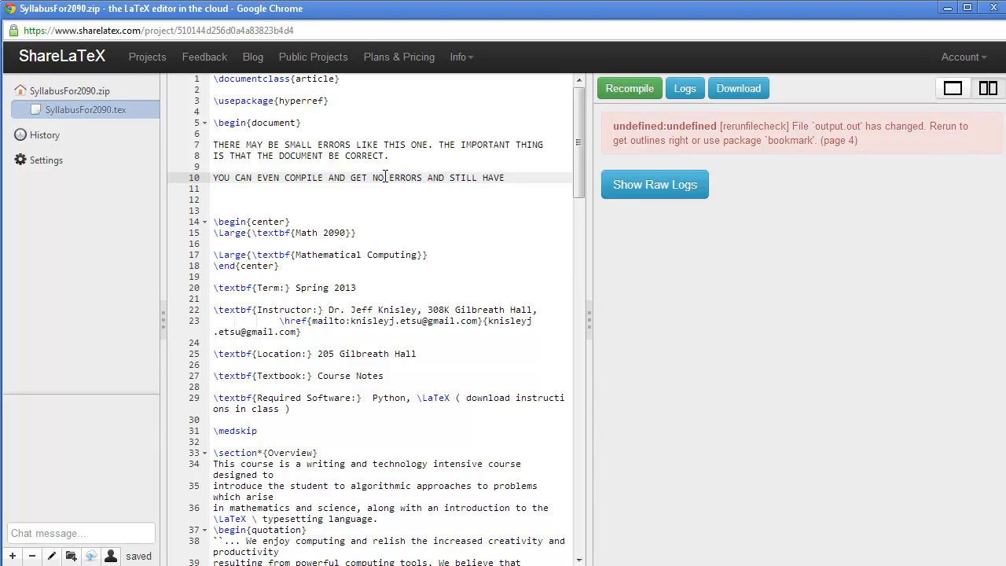
{"action": "type", "text": "AN INCR"}
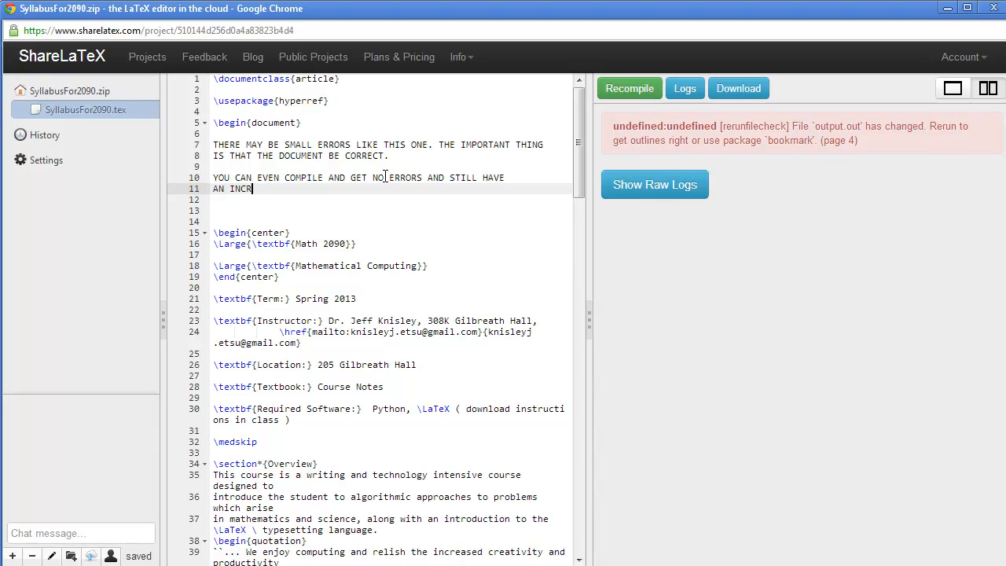
{"action": "type", "text": "ORRECT DOC"}
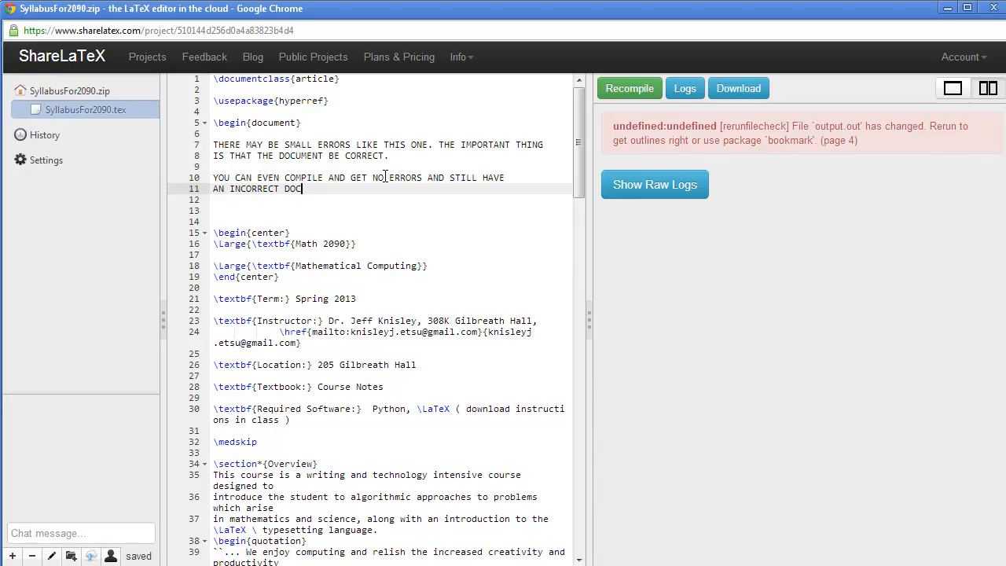
{"action": "type", "text": "UMENT"}
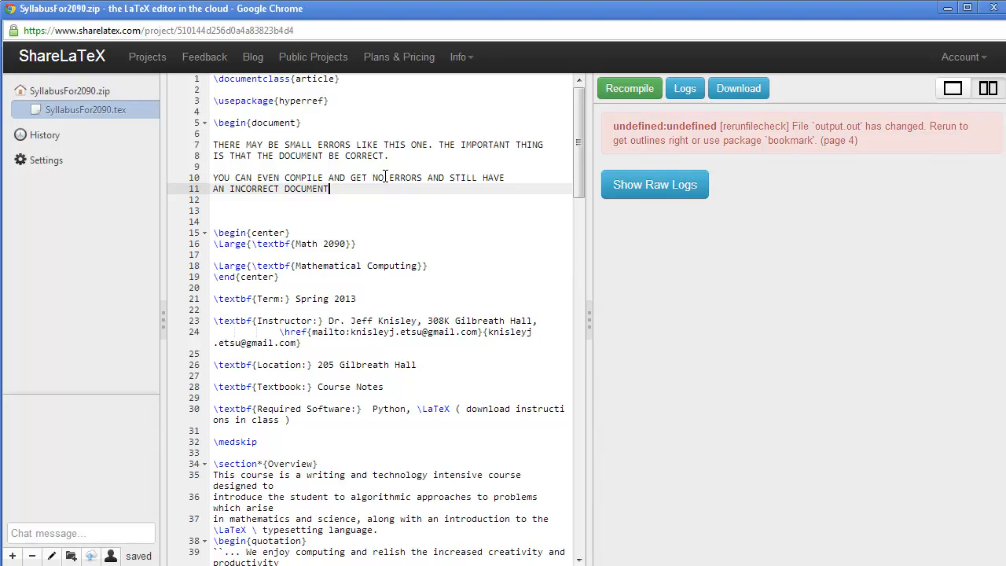
{"action": "type", "text": "Sp"}
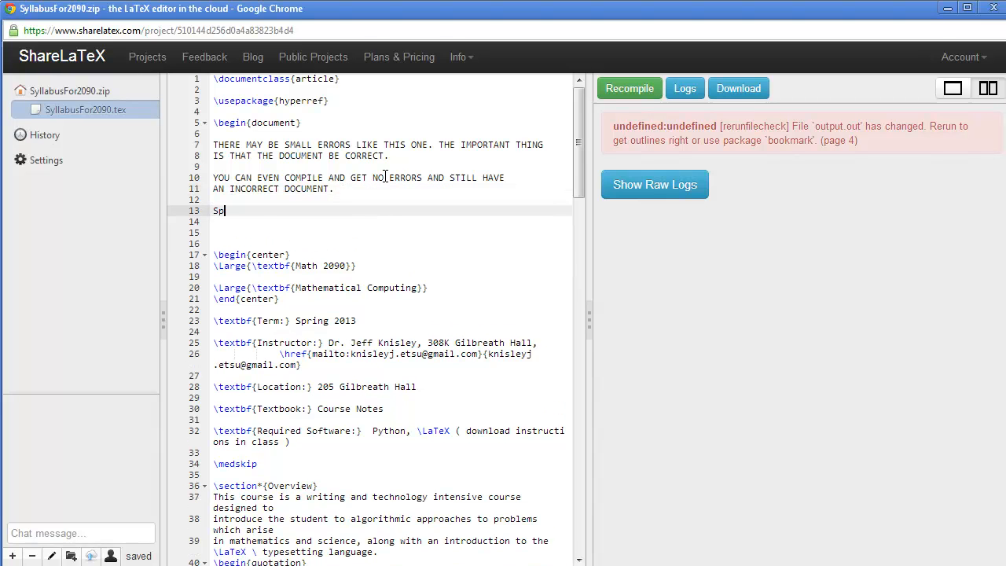
Step: Type the note on hidden errors: spelling, grammar, and oversized inline equations ($$ .. $$)
{"action": "type", "text": "elling?  Grammar?"}
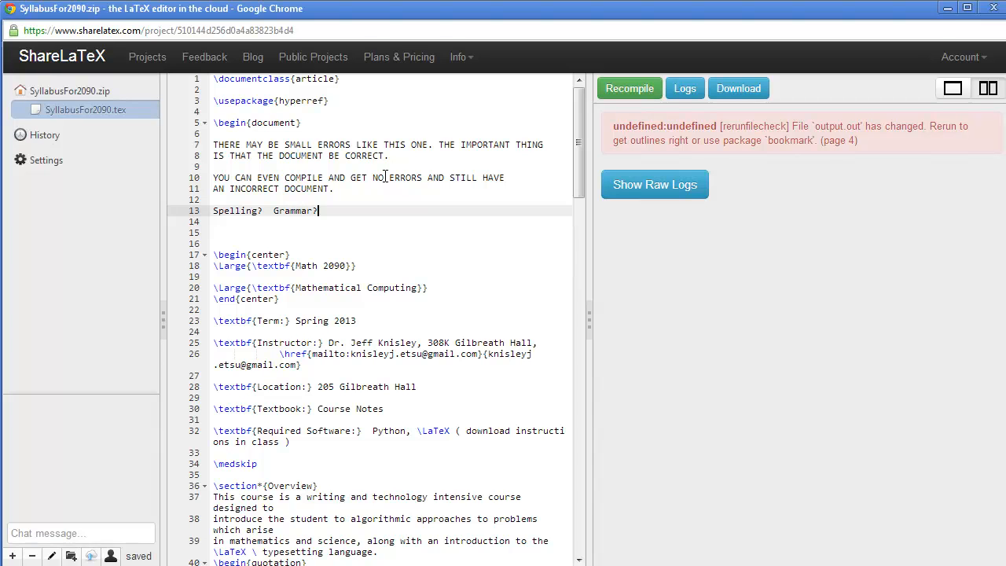
{"action": "type", "text": "E"}
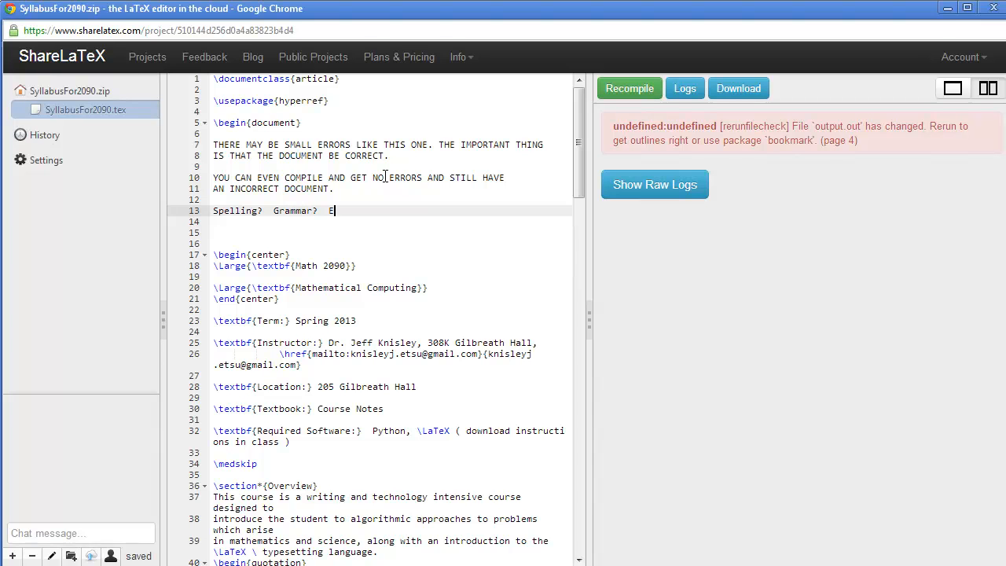
{"action": "type", "text": "quation b"}
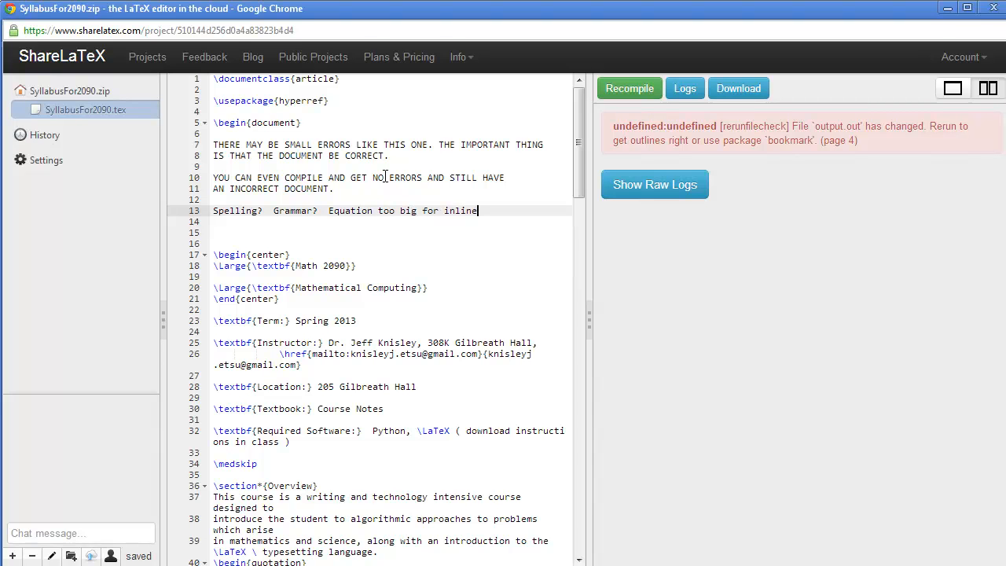
{"action": "type", "text": "?"}
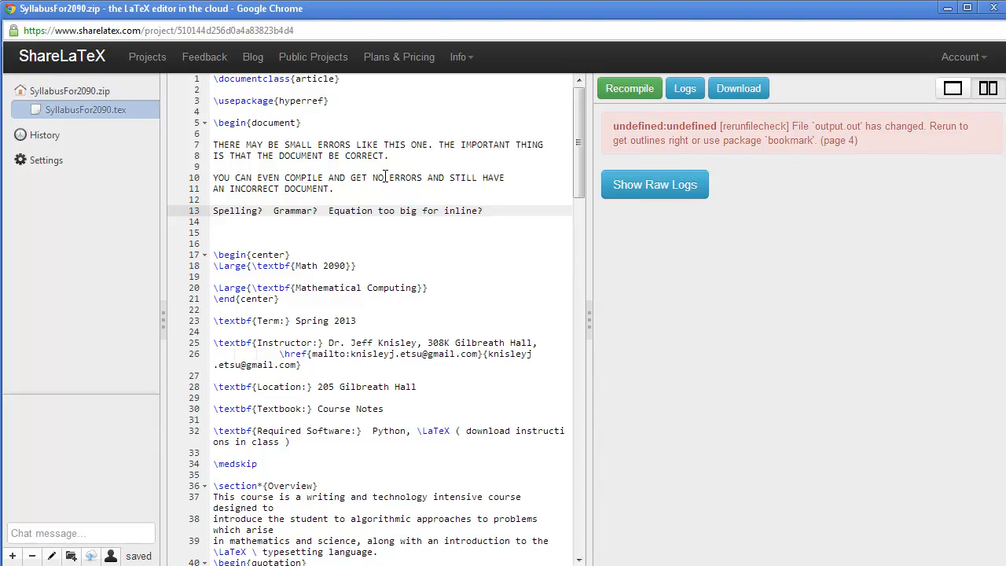
{"action": "type", "text": "(causes line spa"}
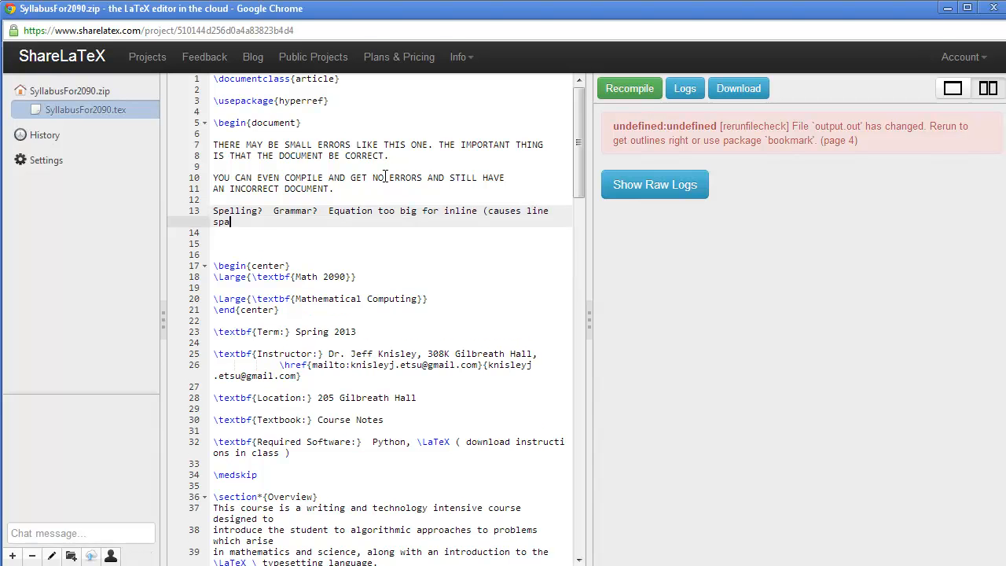
{"action": "type", "text": "cing to change -- fix by dis"}
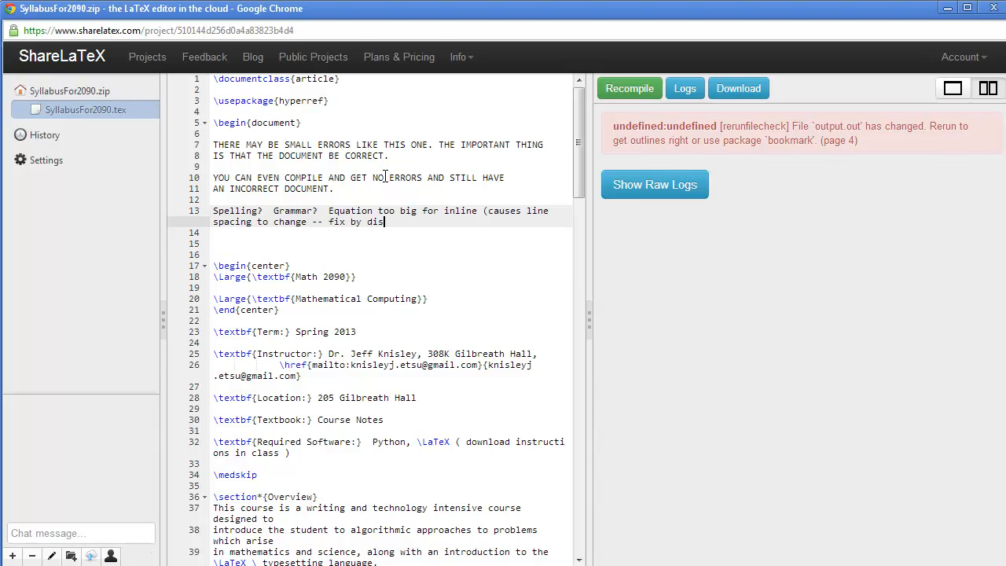
{"action": "type", "text": "playing"}
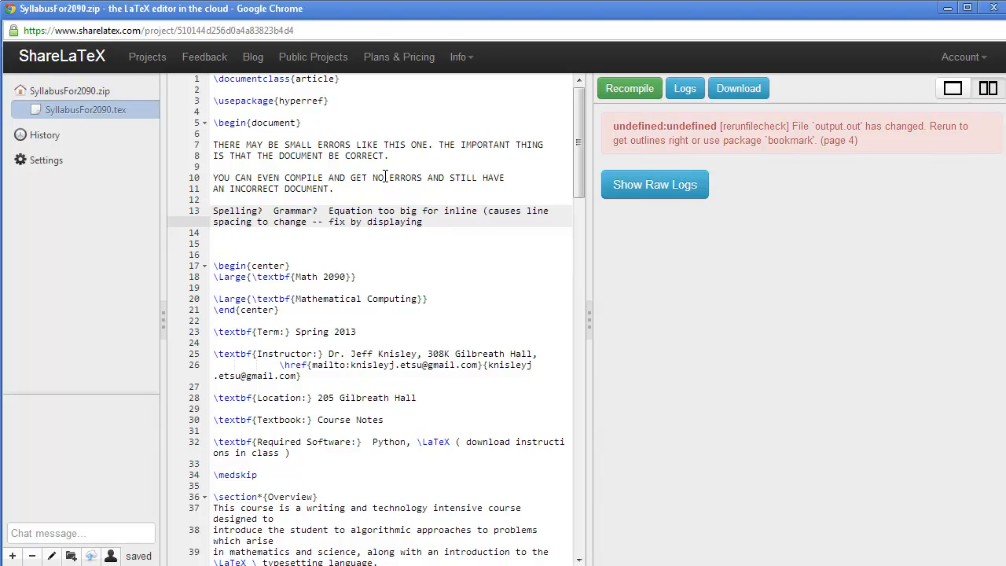
{"action": "type", "text": ","}
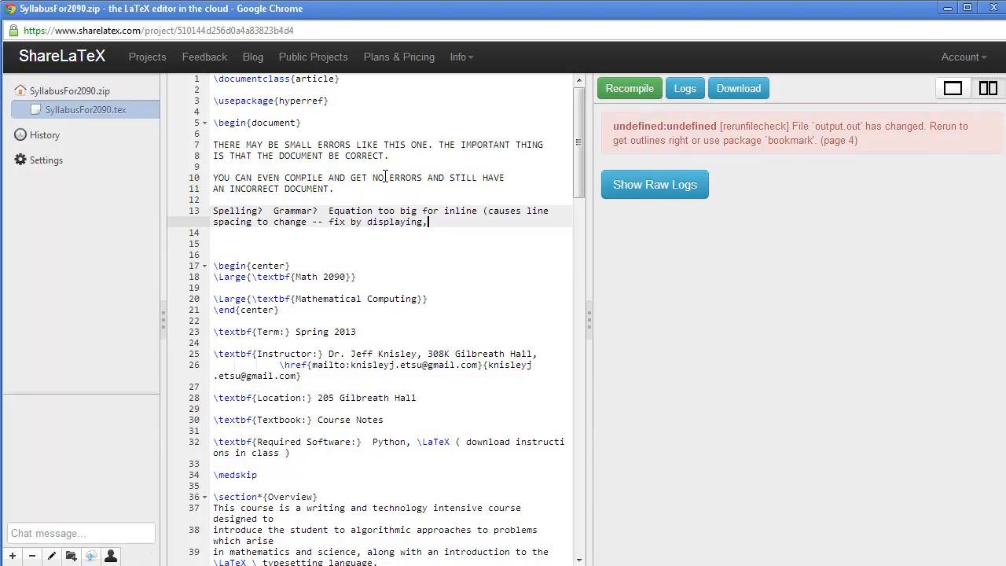
{"action": "type", "text": "i.e., $"}
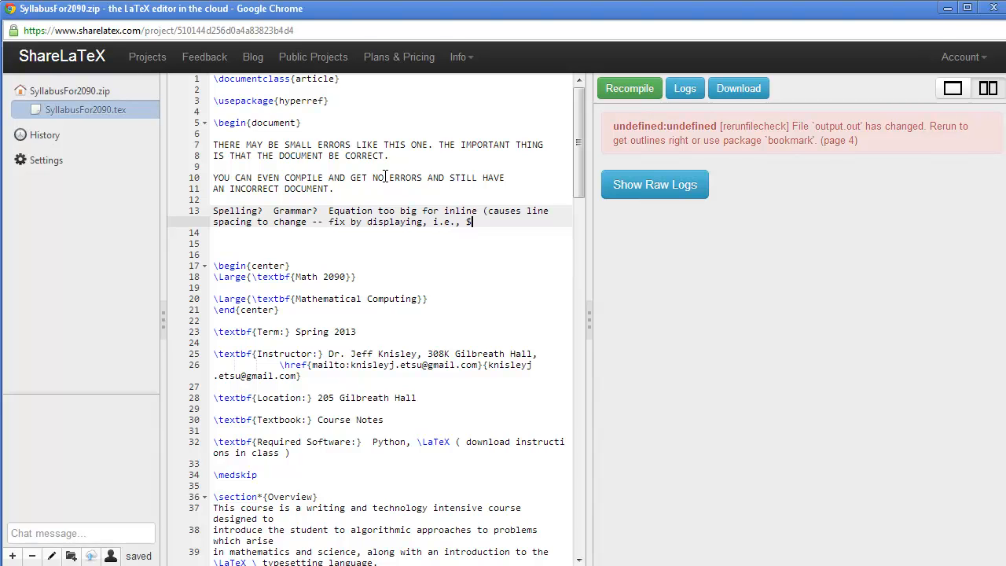
{"action": "type", "text": "$ .. $$"}
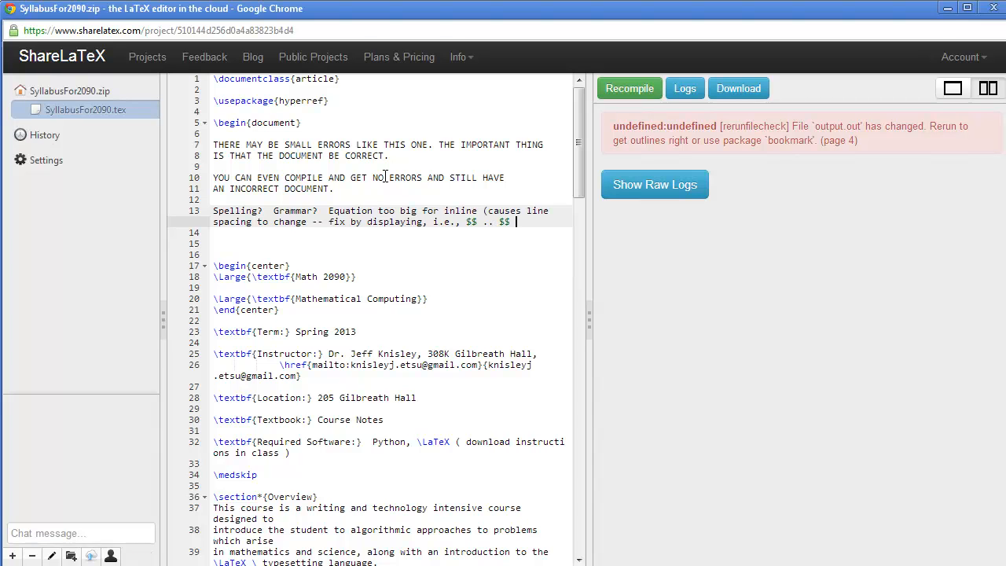
{"action": "type", "text": ")"}
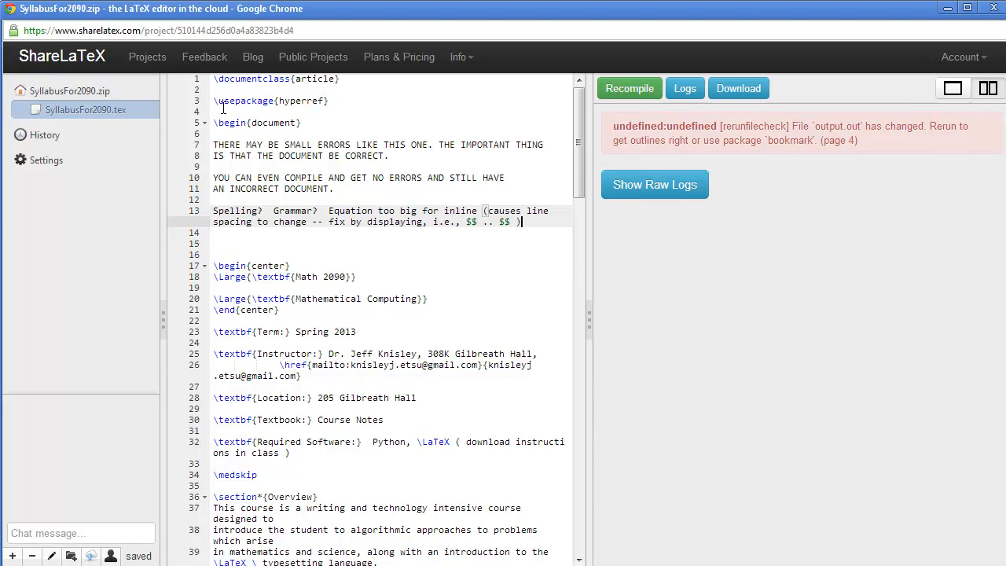
{"action": "mouse_move", "coordinate": [147, 56]}
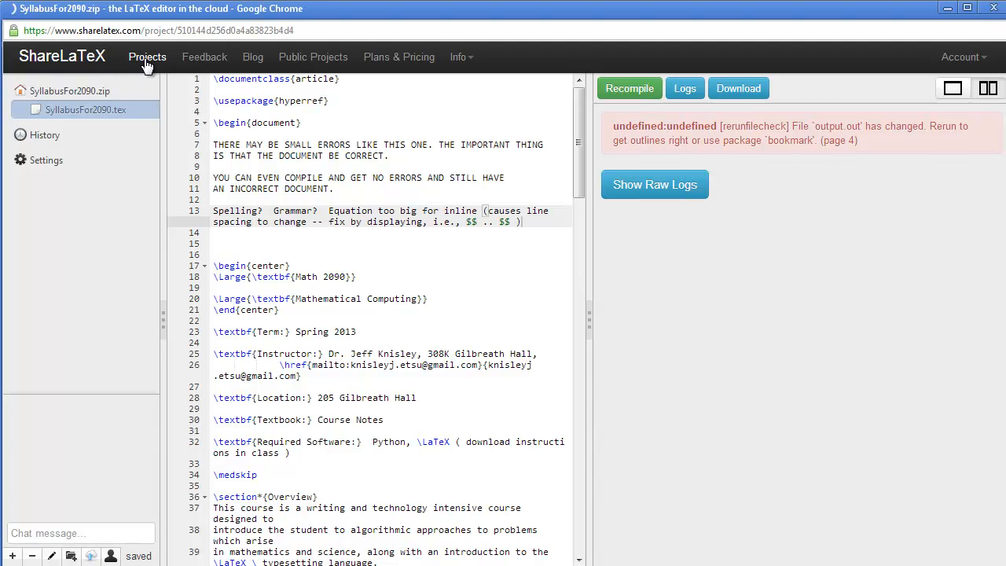
Step: Return to the projects list and start a new zipped-project upload from a file
{"action": "left_click", "coordinate": [147, 57]}
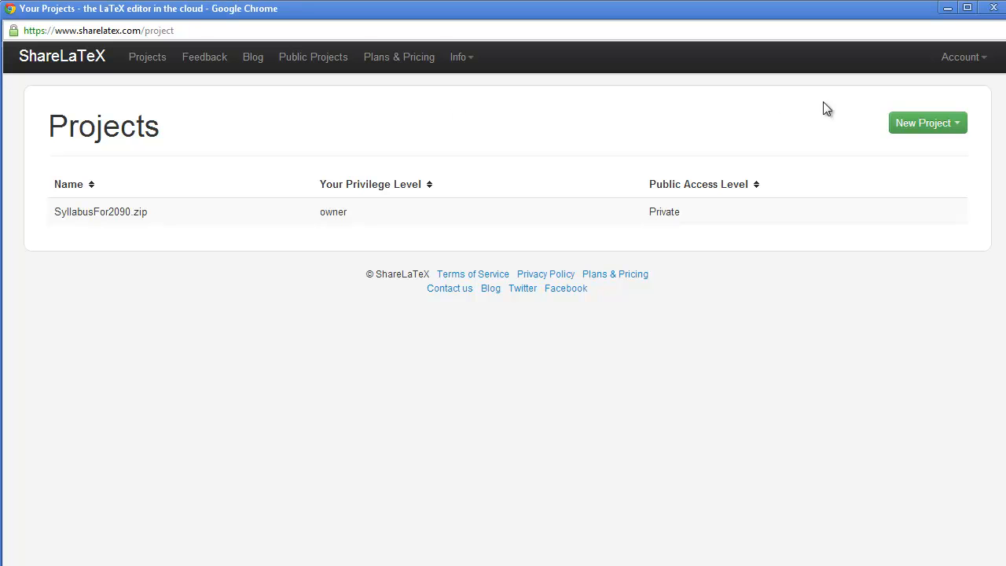
{"action": "left_click", "coordinate": [927, 122]}
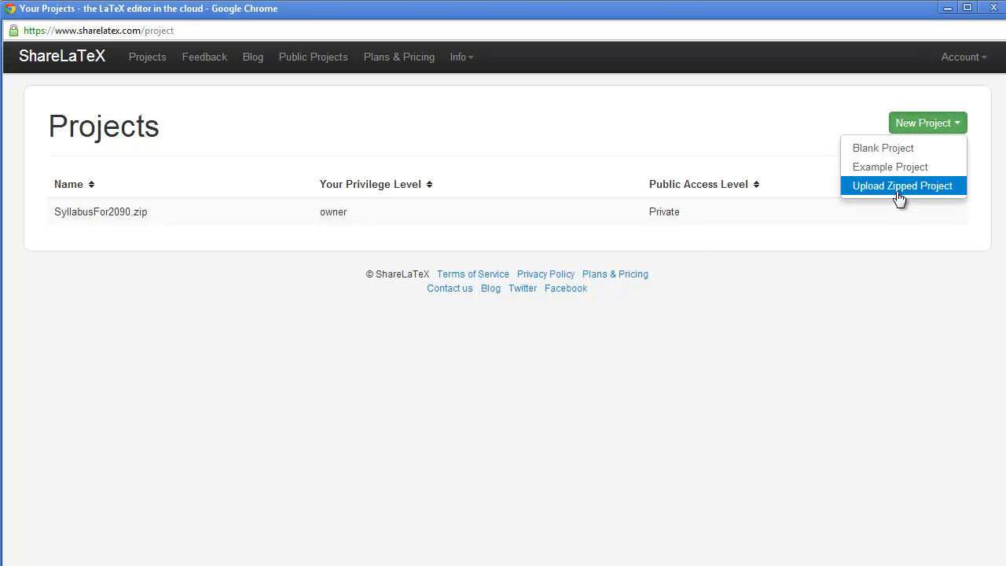
{"action": "left_click", "coordinate": [902, 186]}
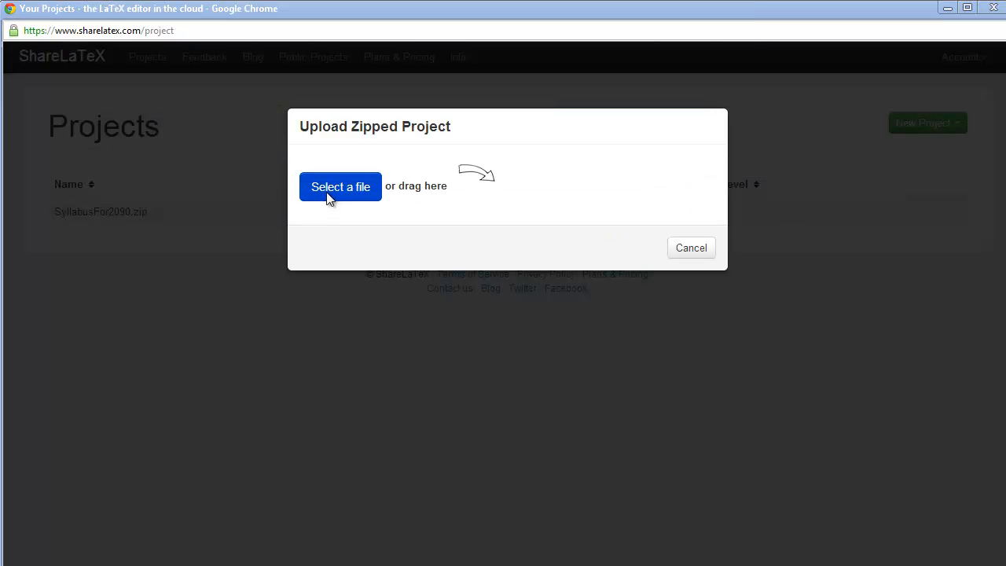
{"action": "left_click", "coordinate": [340, 187]}
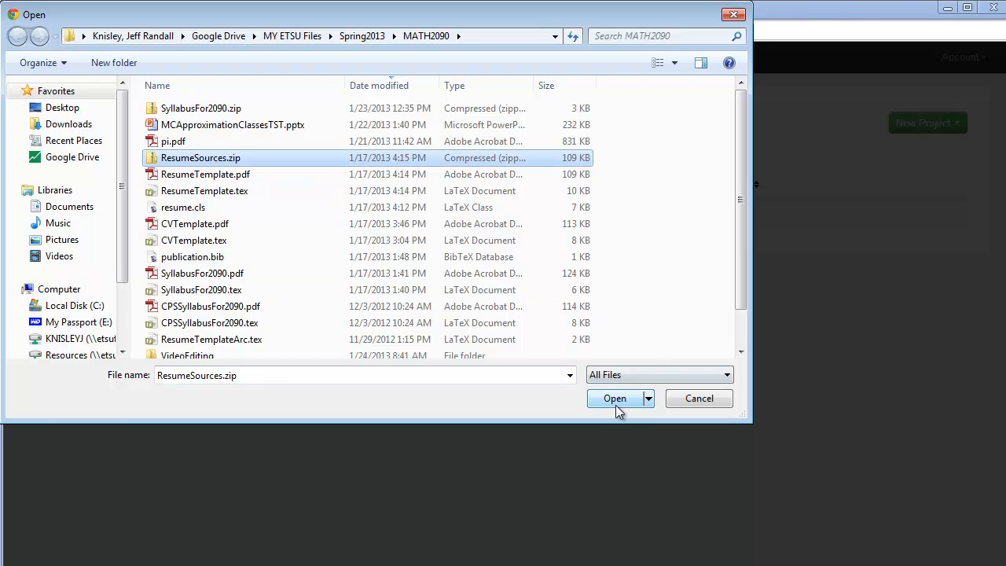
Step: Open ResumeSources.zip from the MATH2090 folder to create the resume project
{"action": "left_click", "coordinate": [614, 398]}
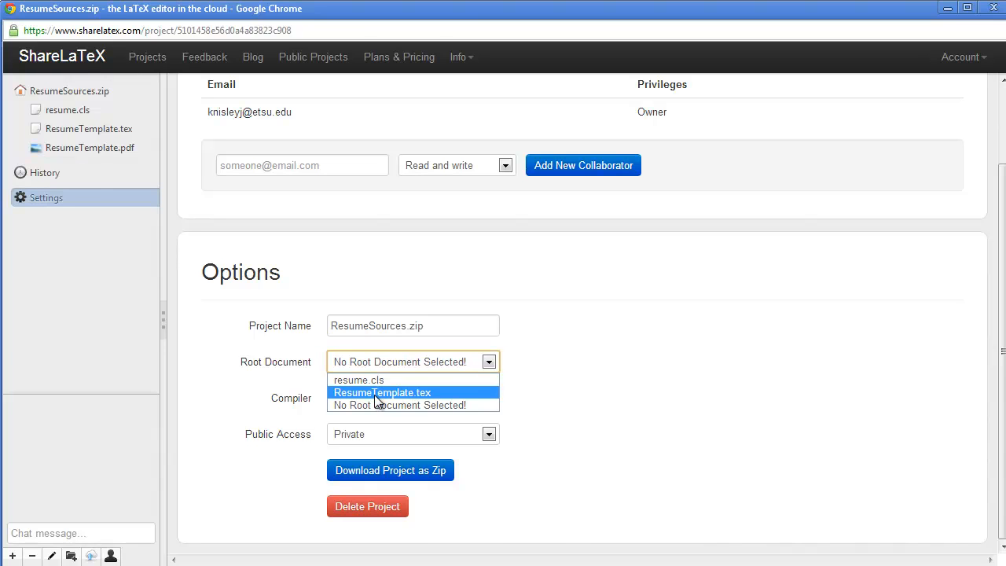
Step: Choose ResumeTemplate.tex in the Root Document dropdown of the project settings
{"action": "left_click", "coordinate": [382, 392]}
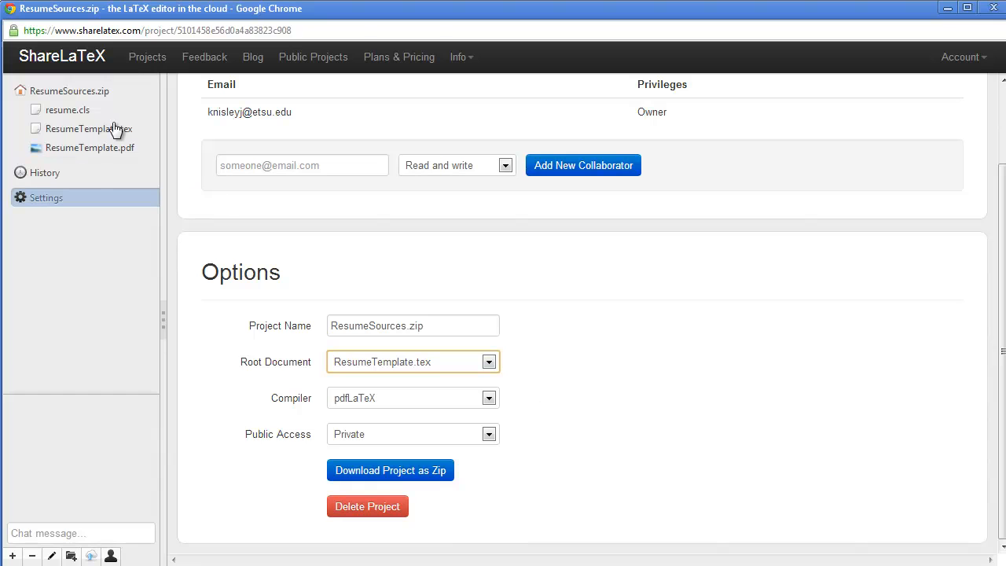
{"action": "mouse_move", "coordinate": [75, 131]}
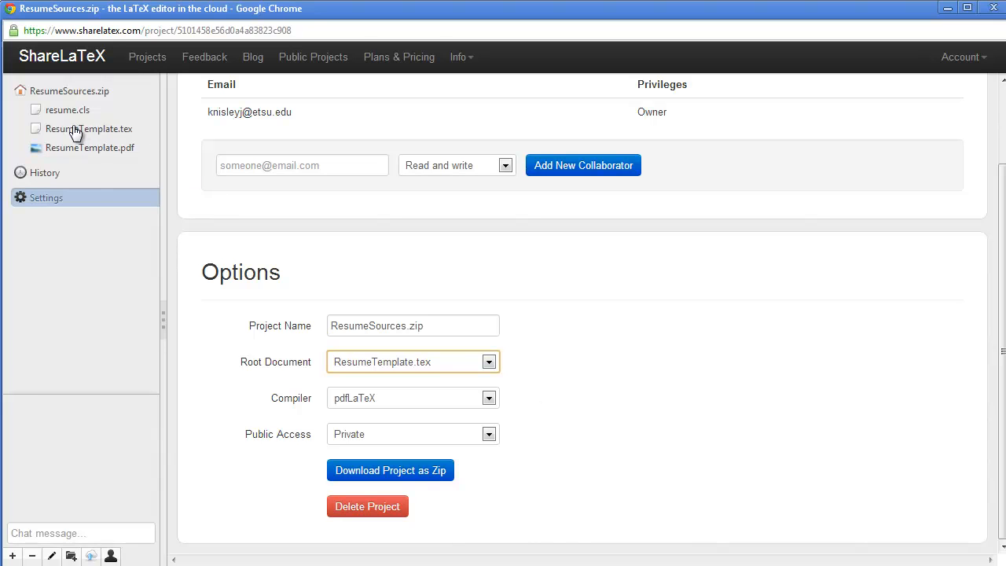